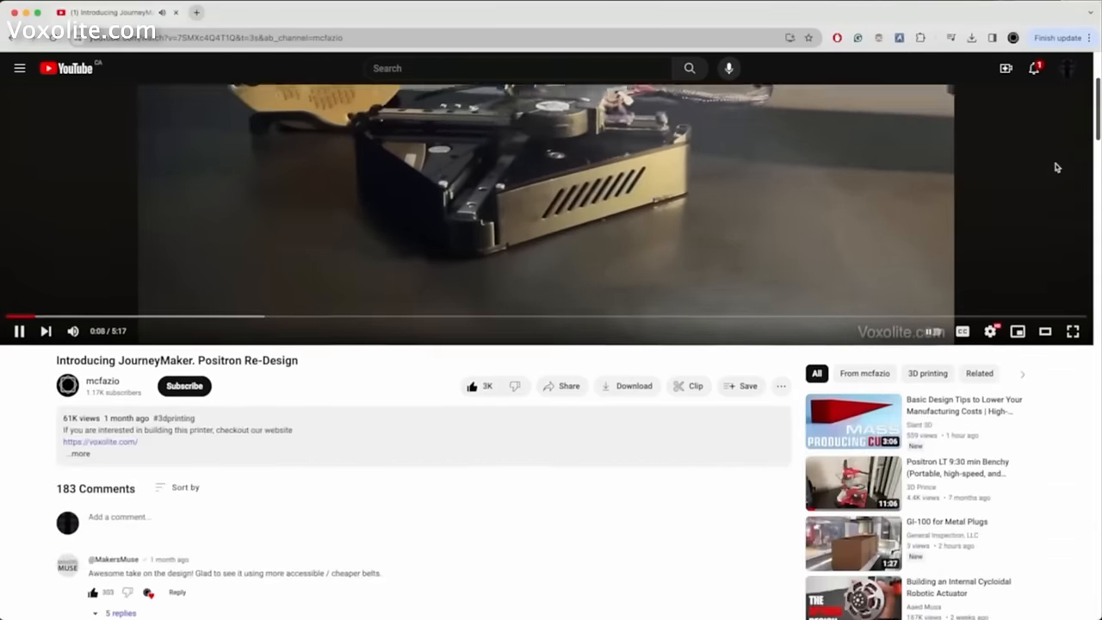
# Browse the JourneyMaker video's comments, then move on to the Positron V3 intro video
pyautogui.scroll(-3)
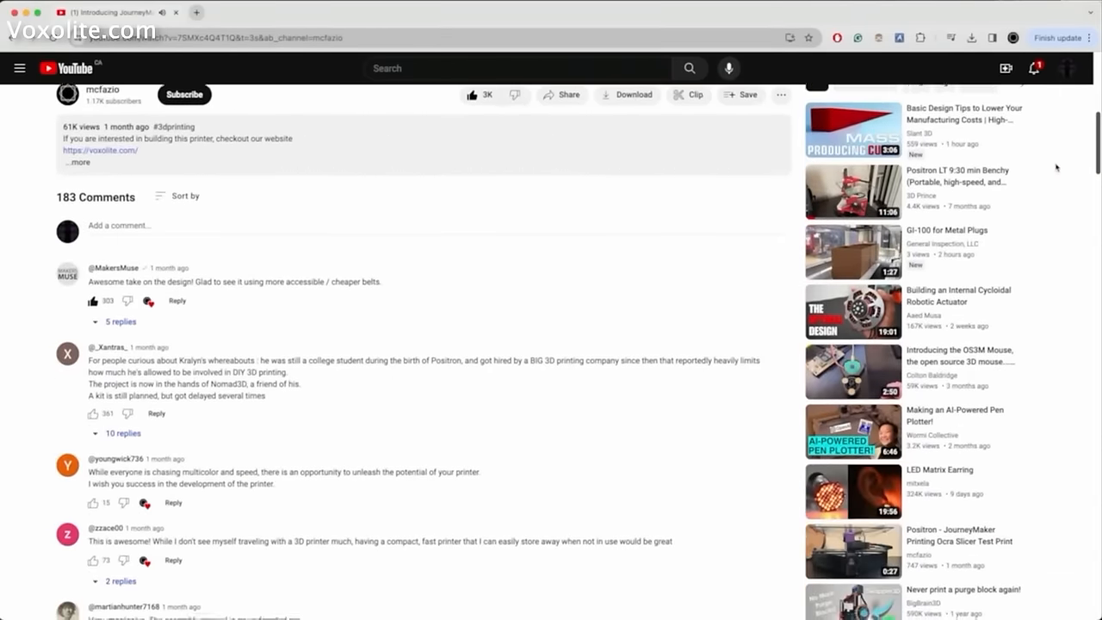
pyautogui.scroll(-3)
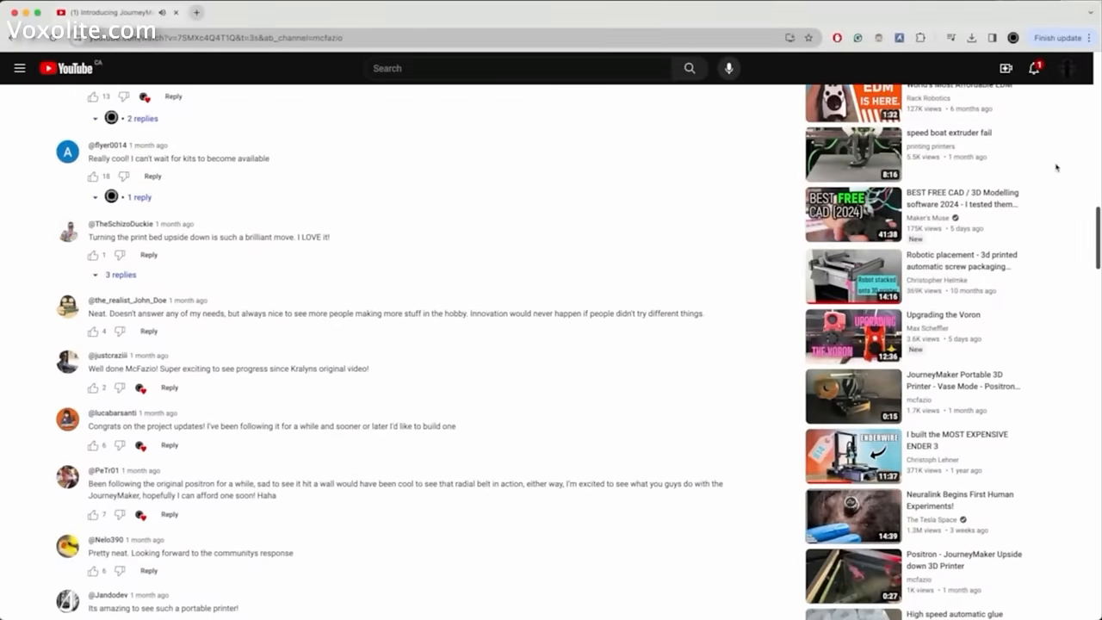
pyautogui.scroll(-3)
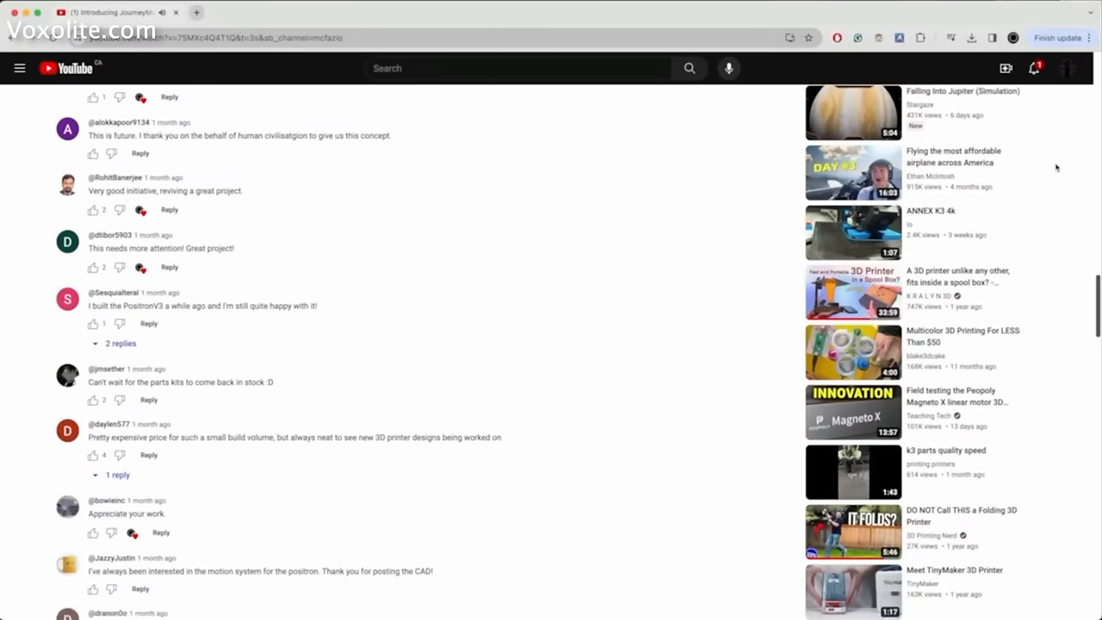
pyautogui.click(853, 293)
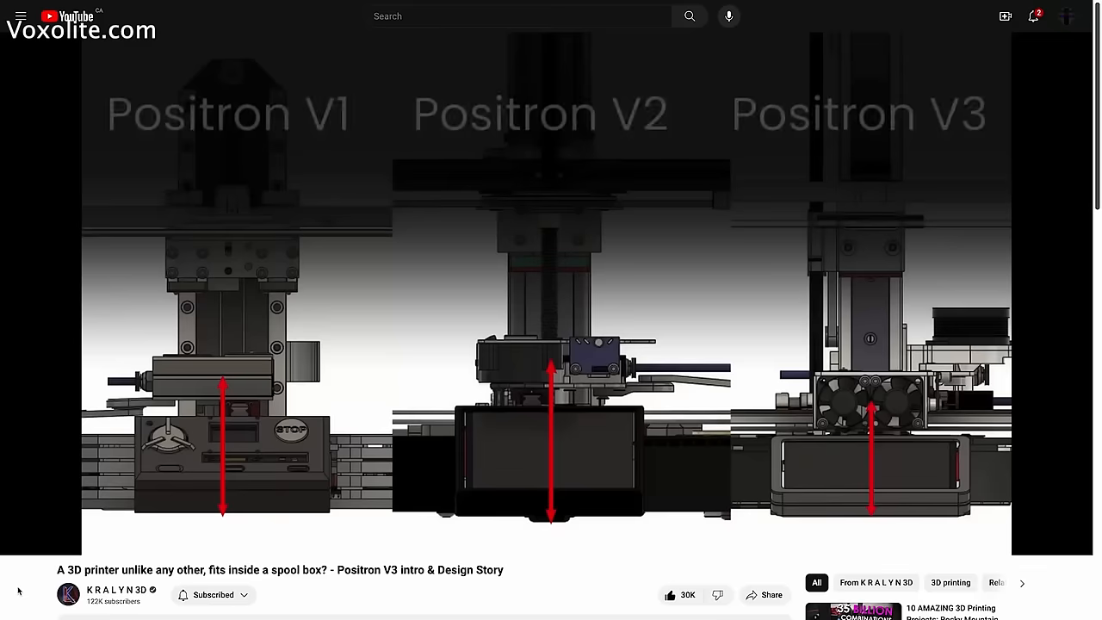
# Go to the KRALYN3D channel page from the Positron V3 design story video
pyautogui.click(92, 527)
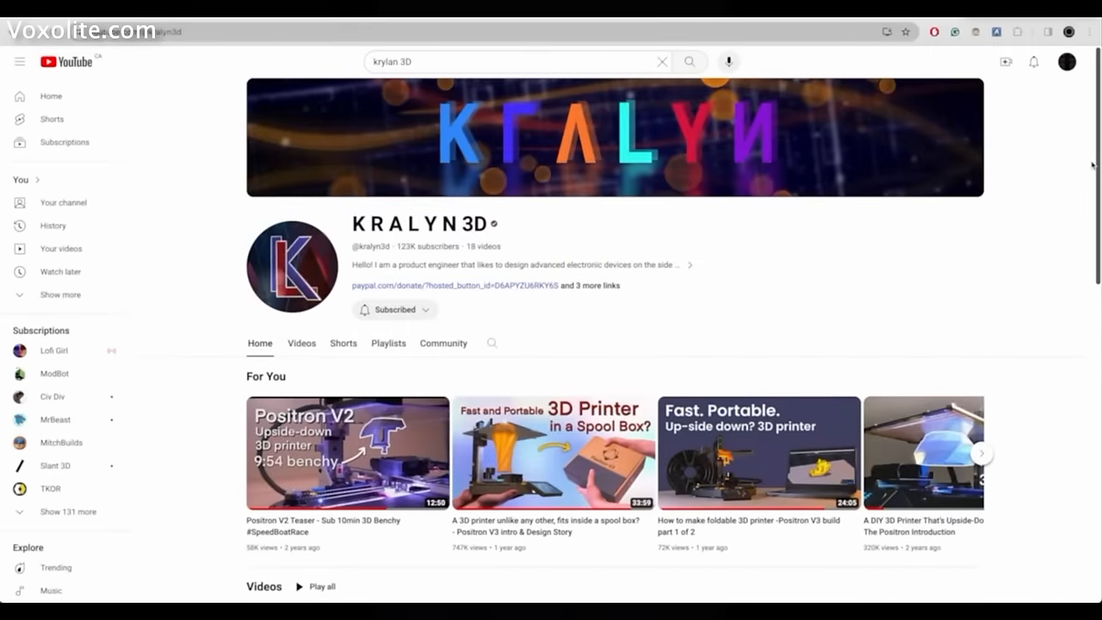
pyautogui.moveTo(1013, 155)
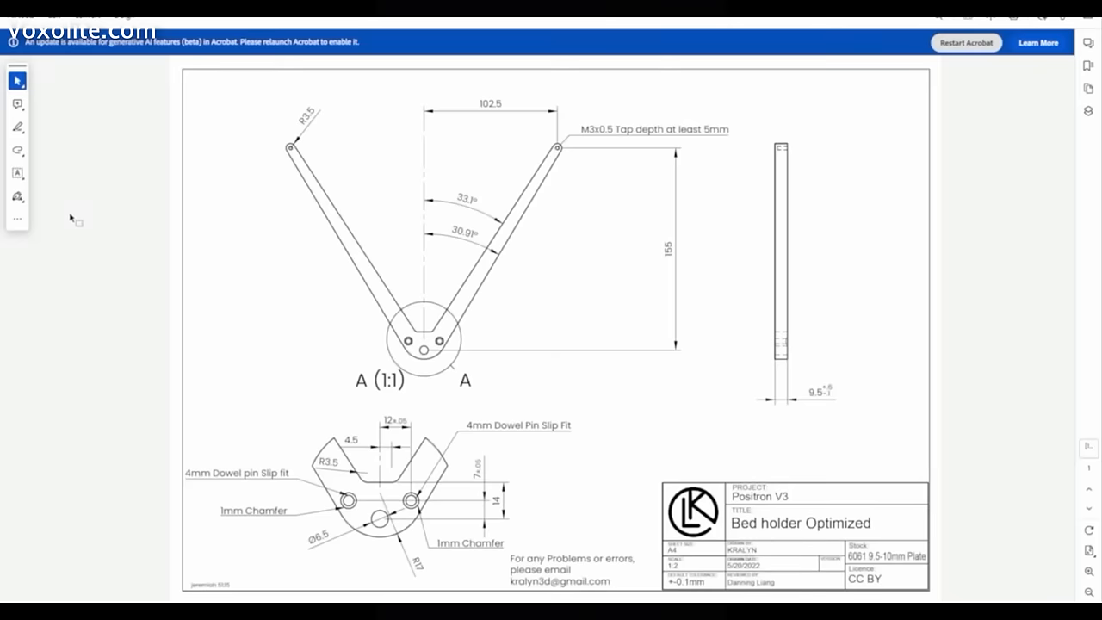
pyautogui.moveTo(186, 152)
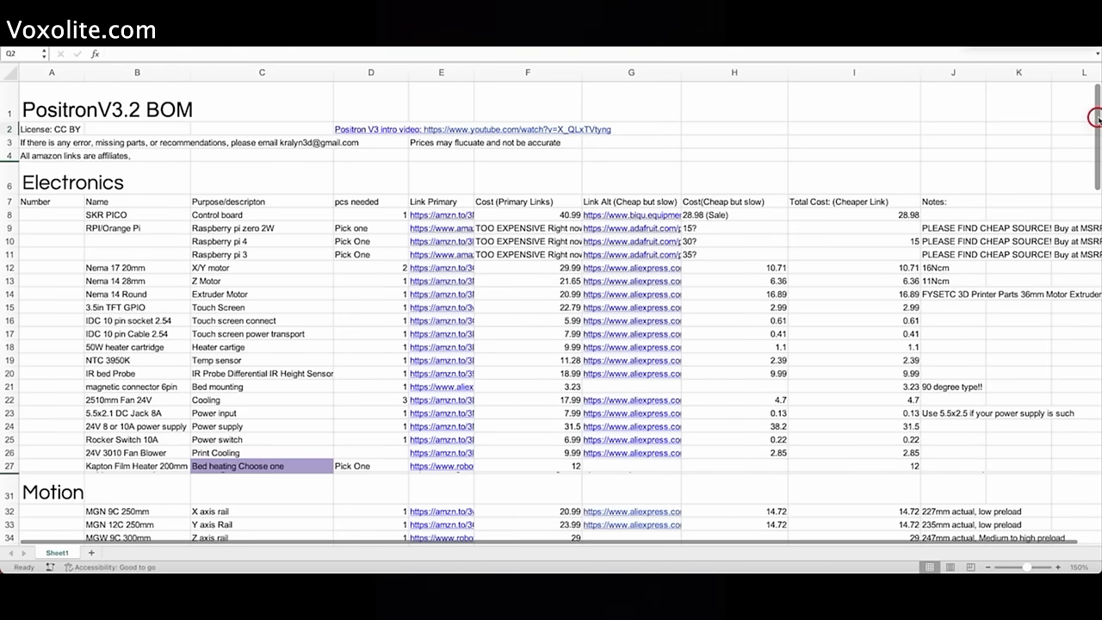
# Scroll the Positron V3.2 BOM down through its sections to the 3D printed Parts list
pyautogui.scroll(-3)
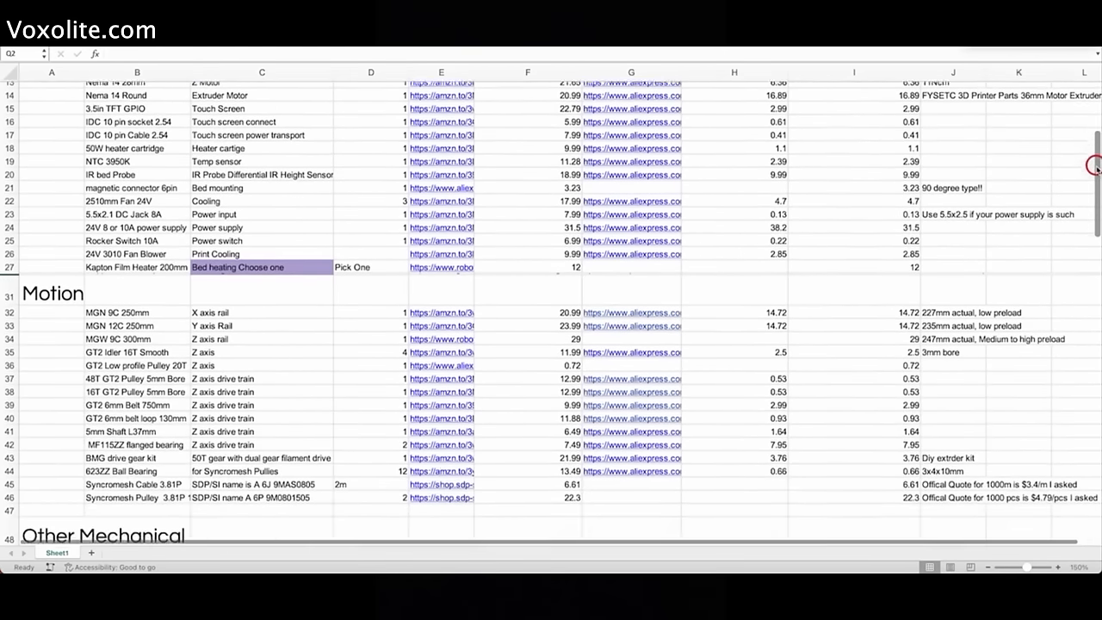
pyautogui.scroll(-3)
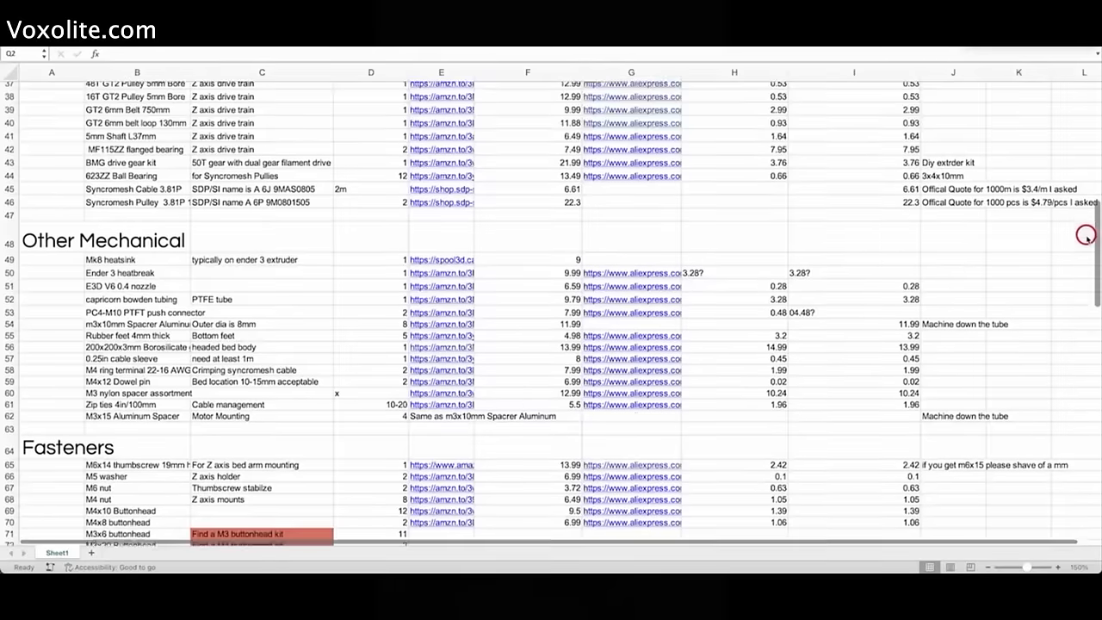
pyautogui.scroll(-3)
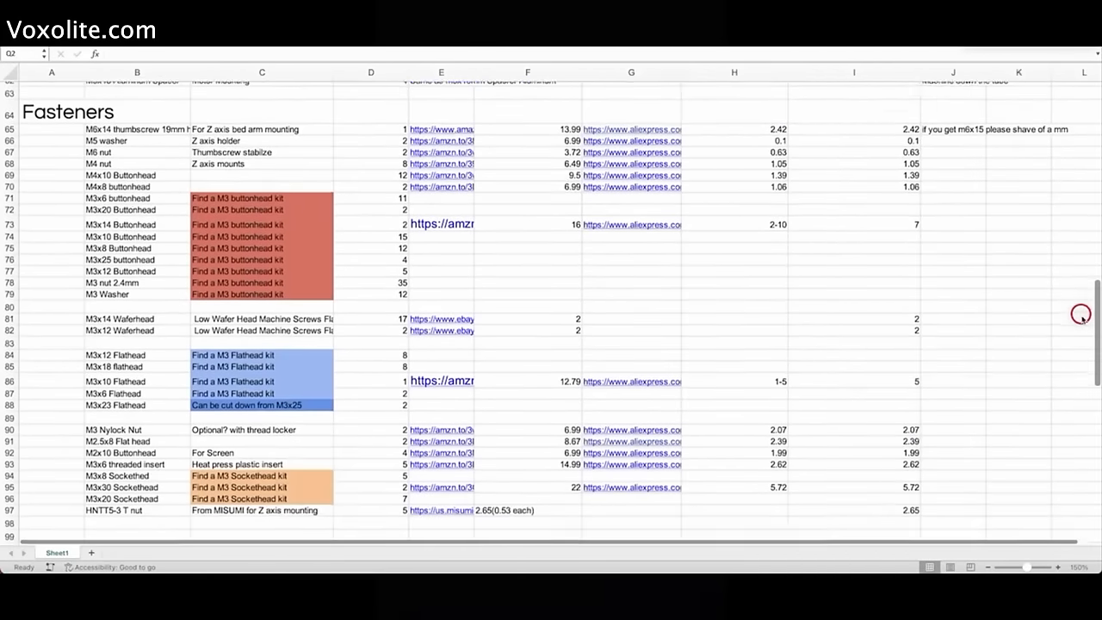
pyautogui.scroll(-3)
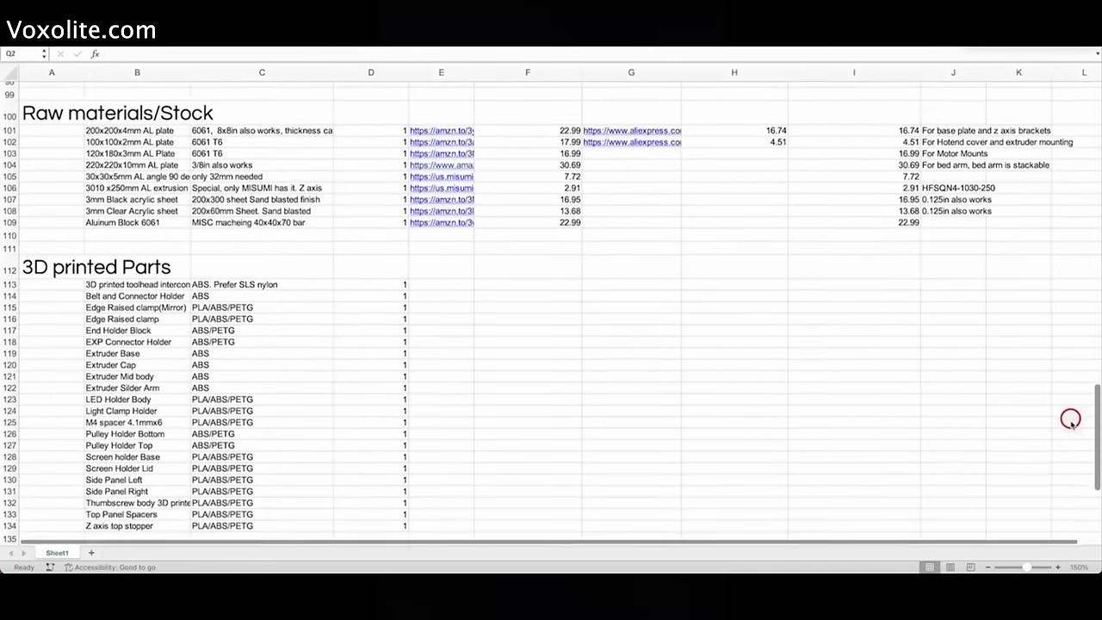
pyautogui.scroll(-3)
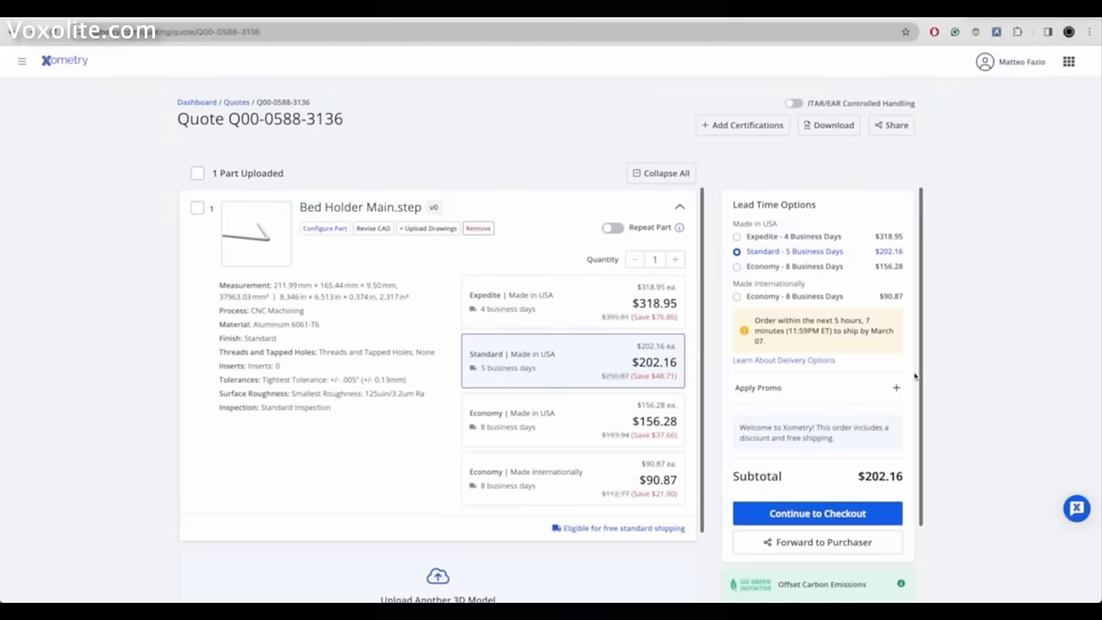
pyautogui.scroll(-3)
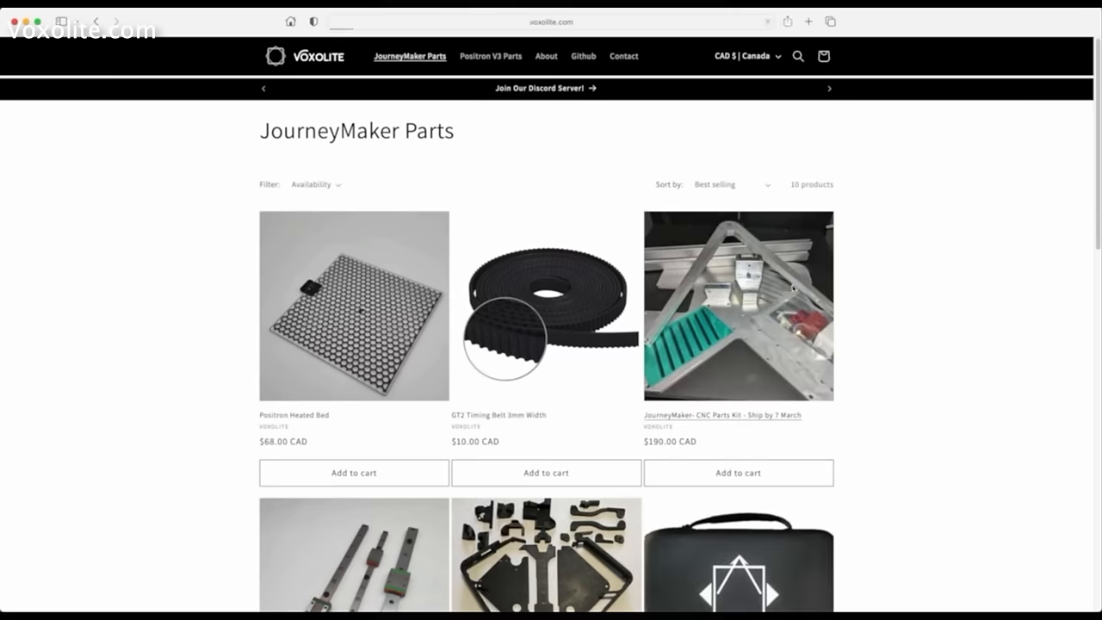
# View the JourneyMaker CNC Parts Kit product page and its details below
pyautogui.click(737, 305)
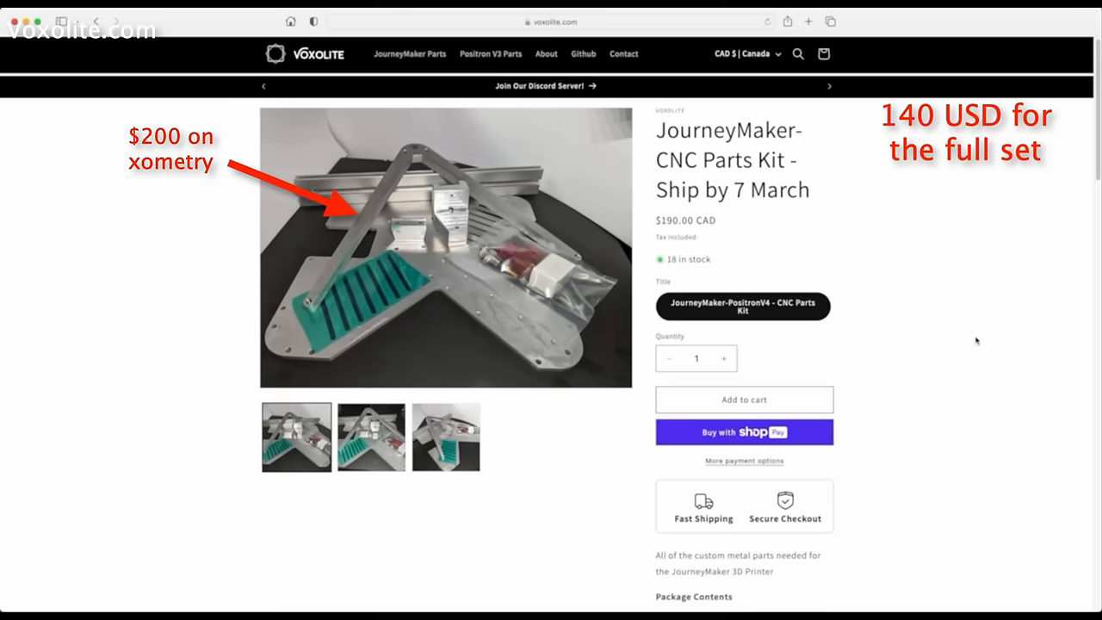
pyautogui.scroll(-3)
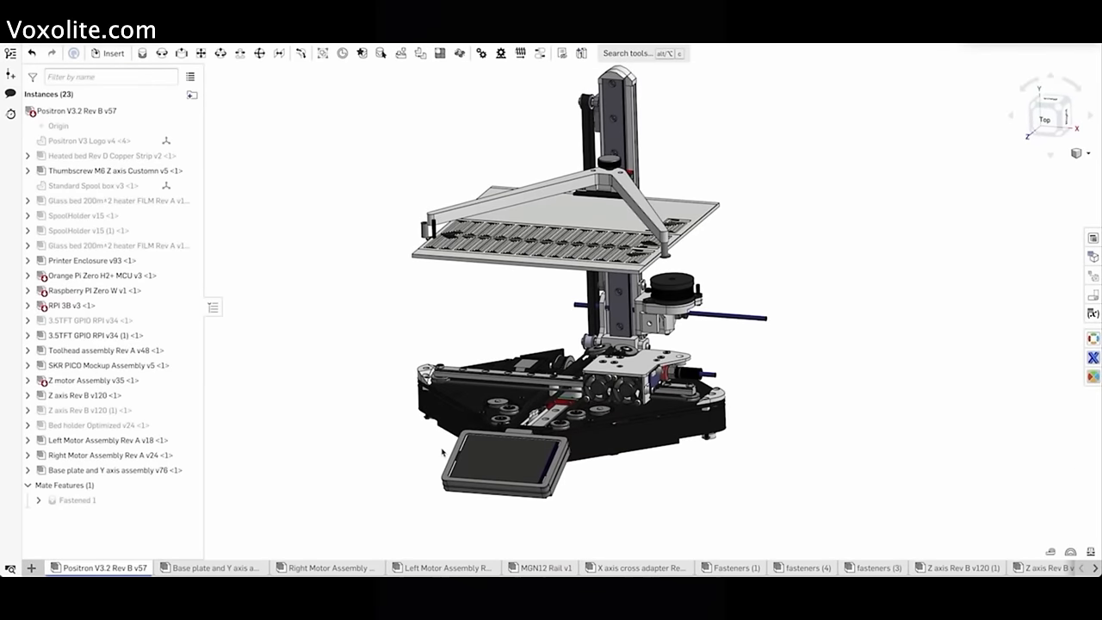
# Scroll the page before moving into the Positron V3.2 Rev B assembly
pyautogui.scroll(-3)
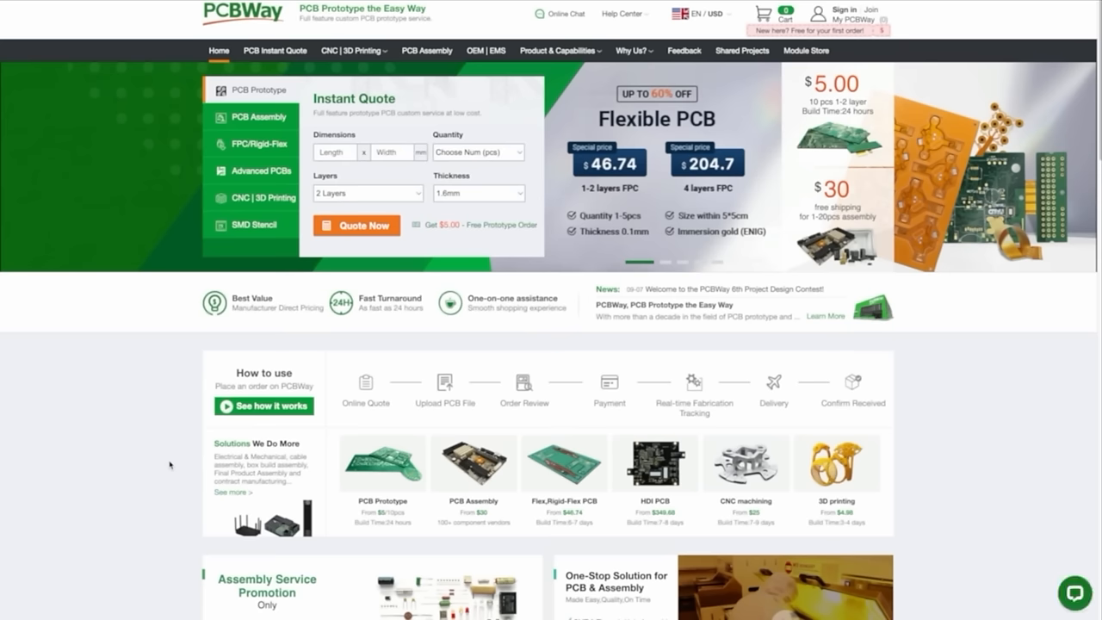
pyautogui.moveTo(275, 50)
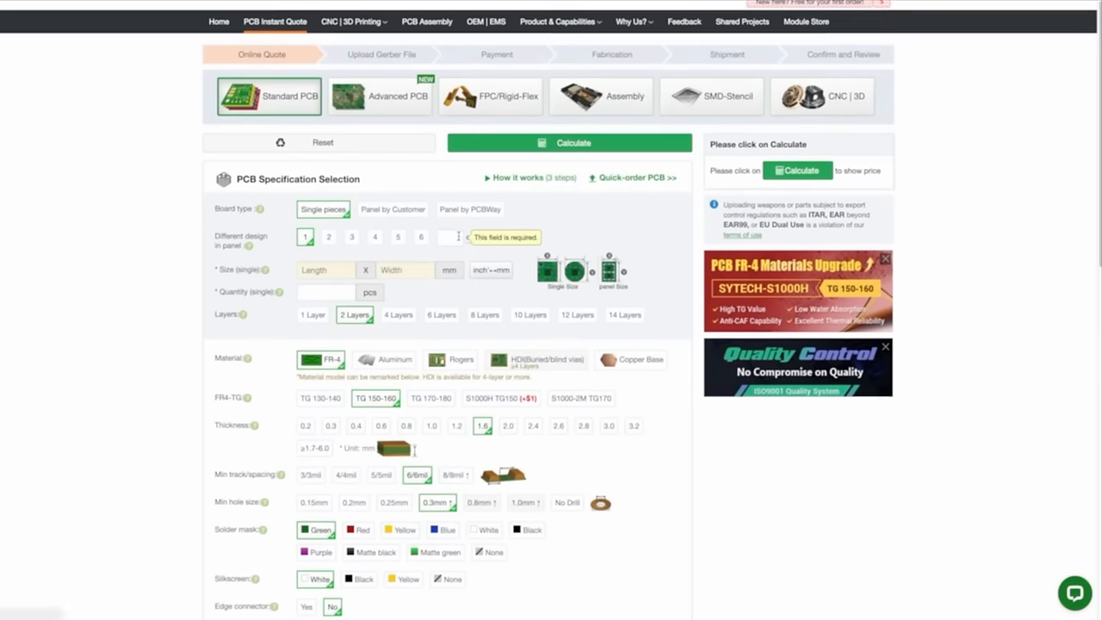
# Look down and back up through the PCB Specification Selection options
pyautogui.scroll(-3)
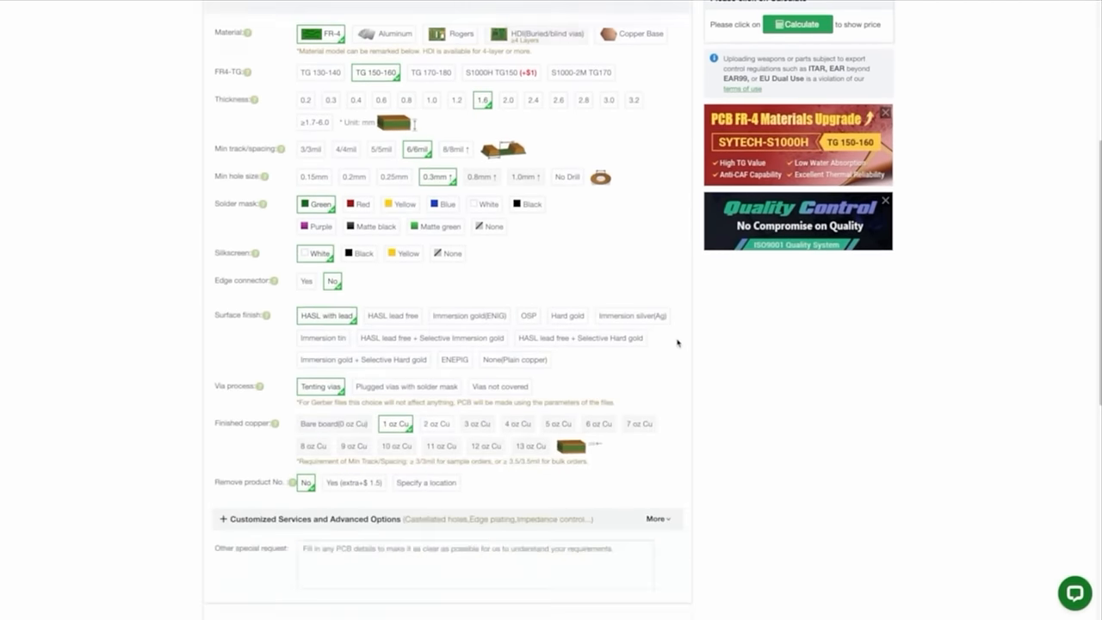
pyautogui.scroll(3)
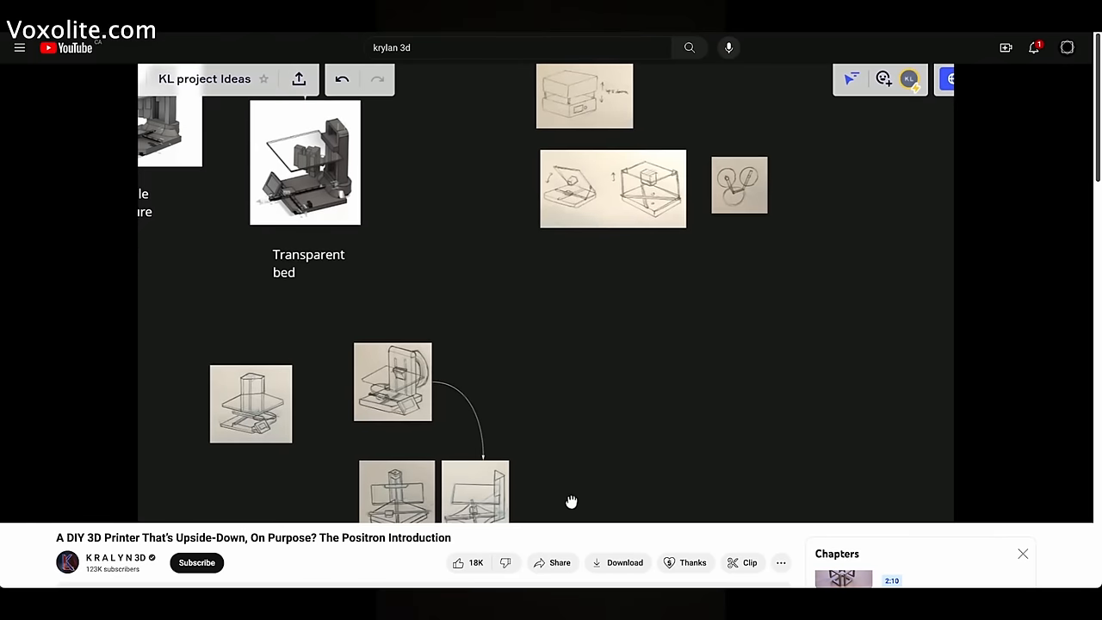
# Scroll the sketches video page, then read down the Heat Bed Edge Connector thread
pyautogui.scroll(-3)
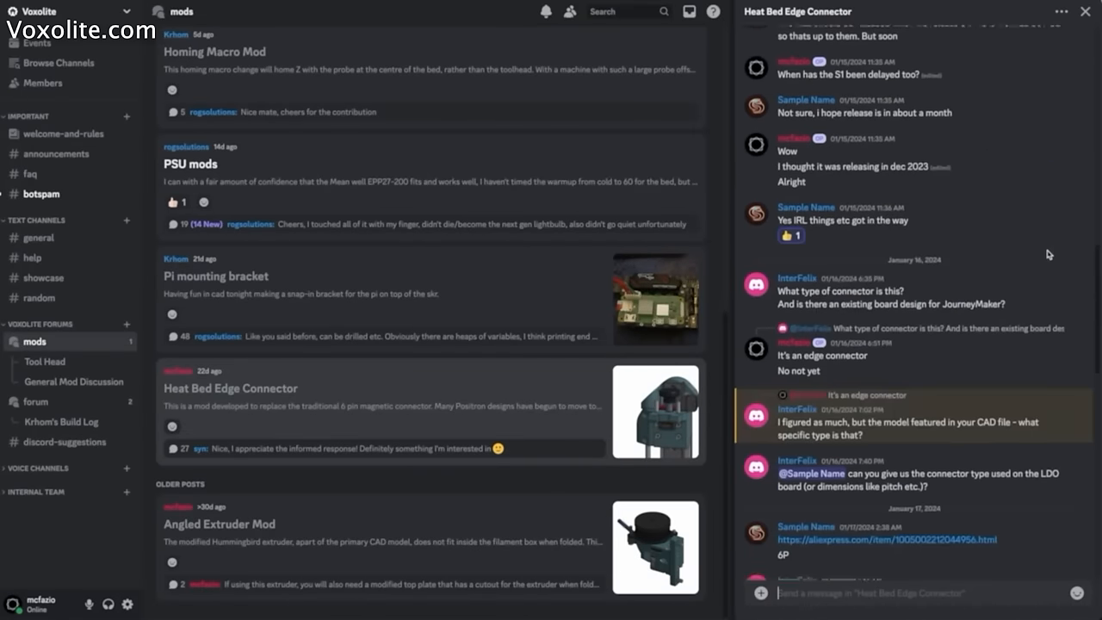
pyautogui.scroll(-3)
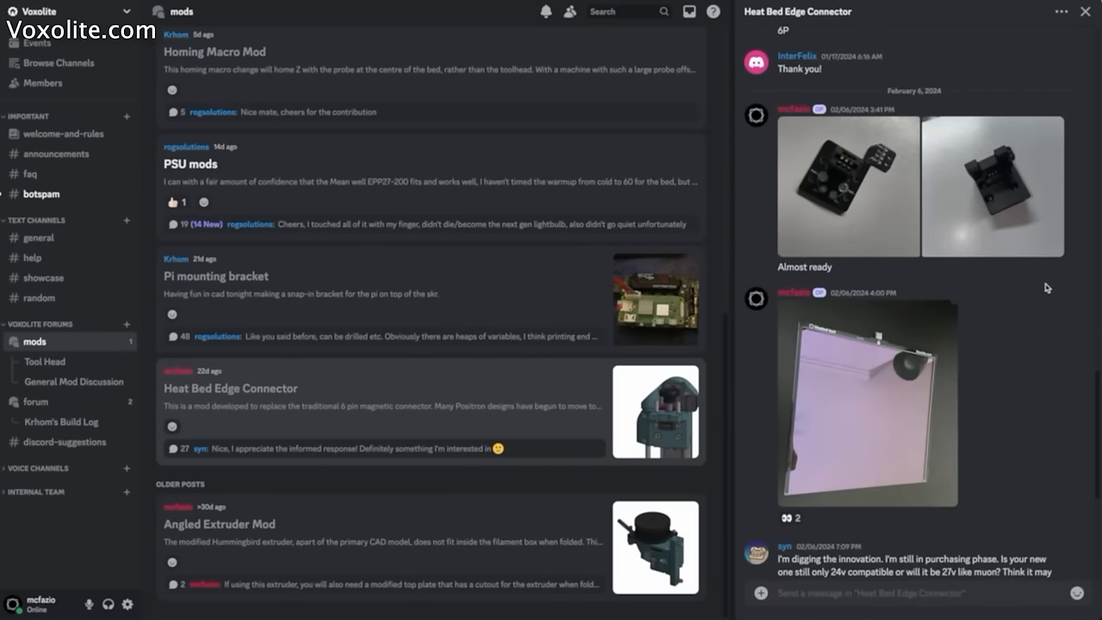
pyautogui.click(215, 275)
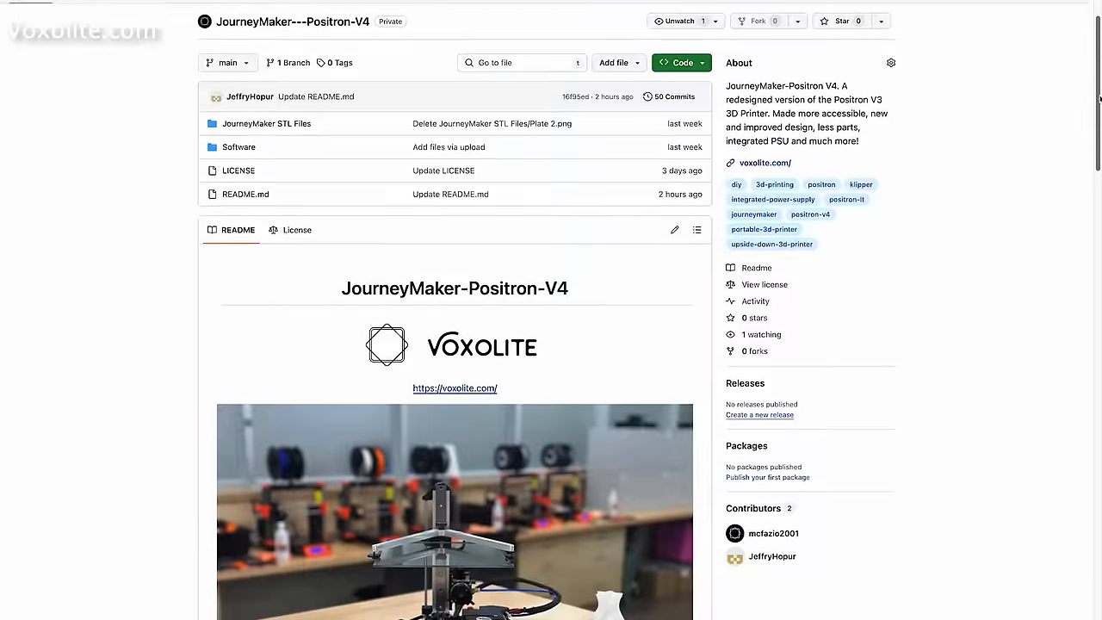
# Read down the JourneyMaker-Positron-V4 README to its License section
pyautogui.scroll(-3)
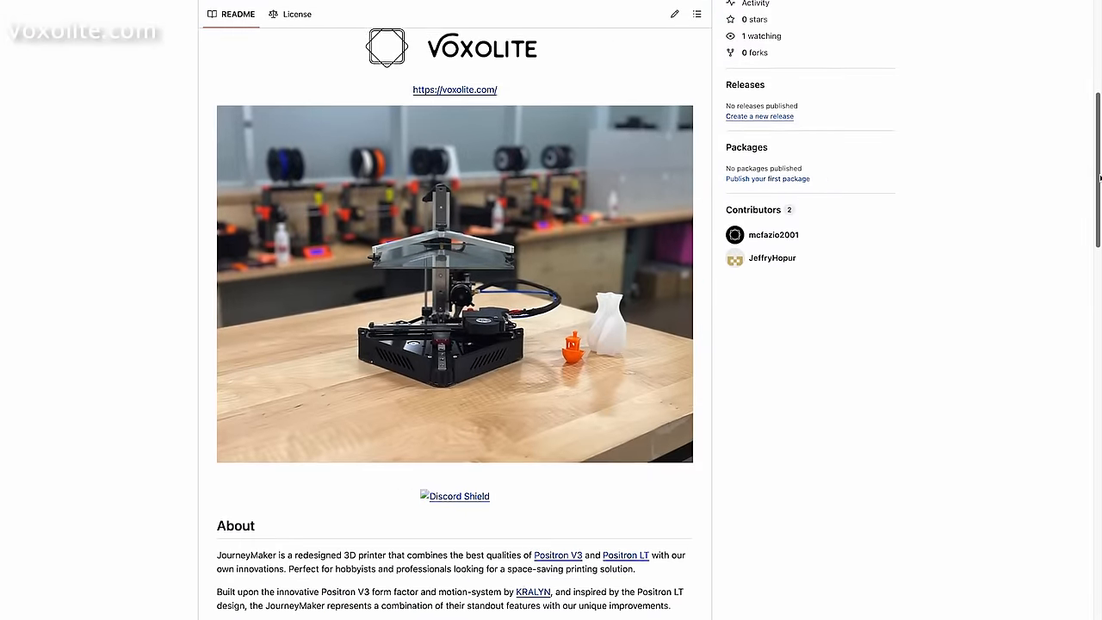
pyautogui.scroll(-3)
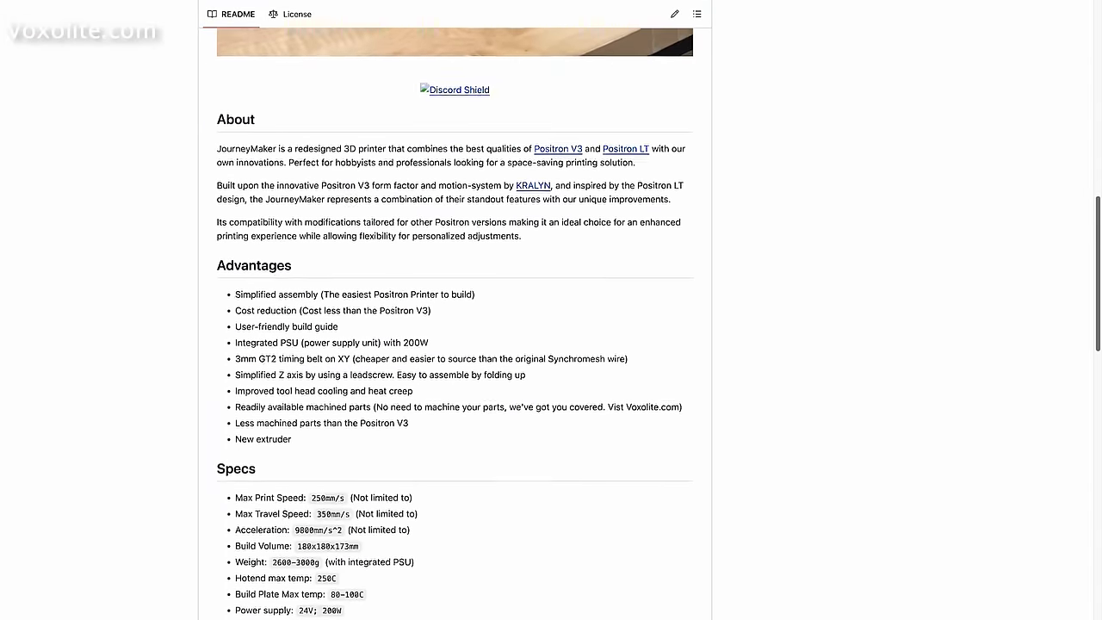
pyautogui.scroll(-3)
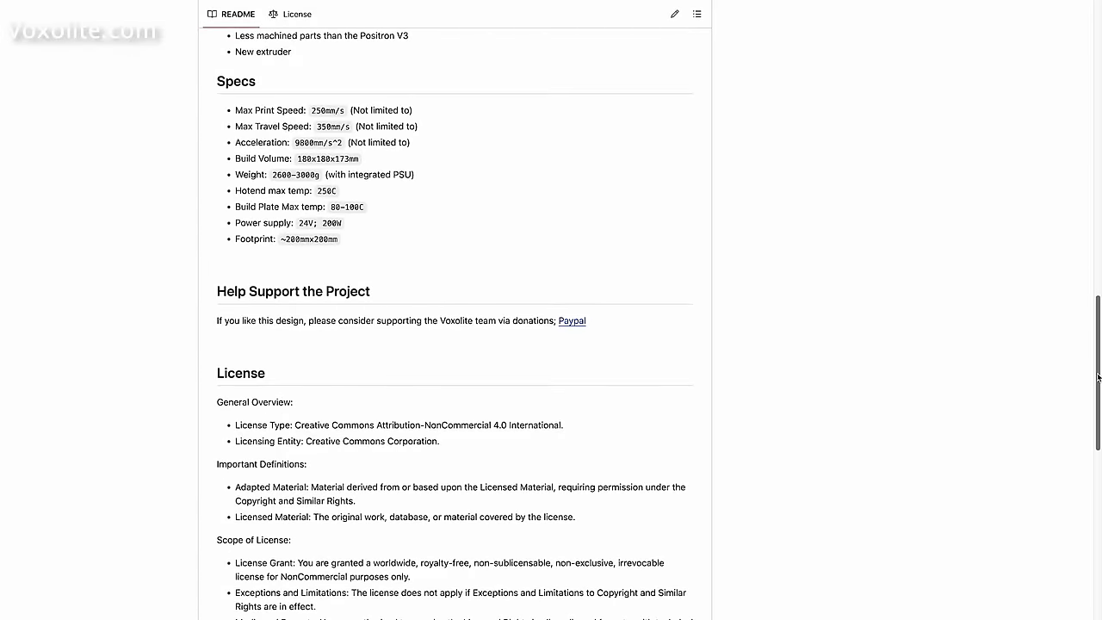
pyautogui.scroll(-3)
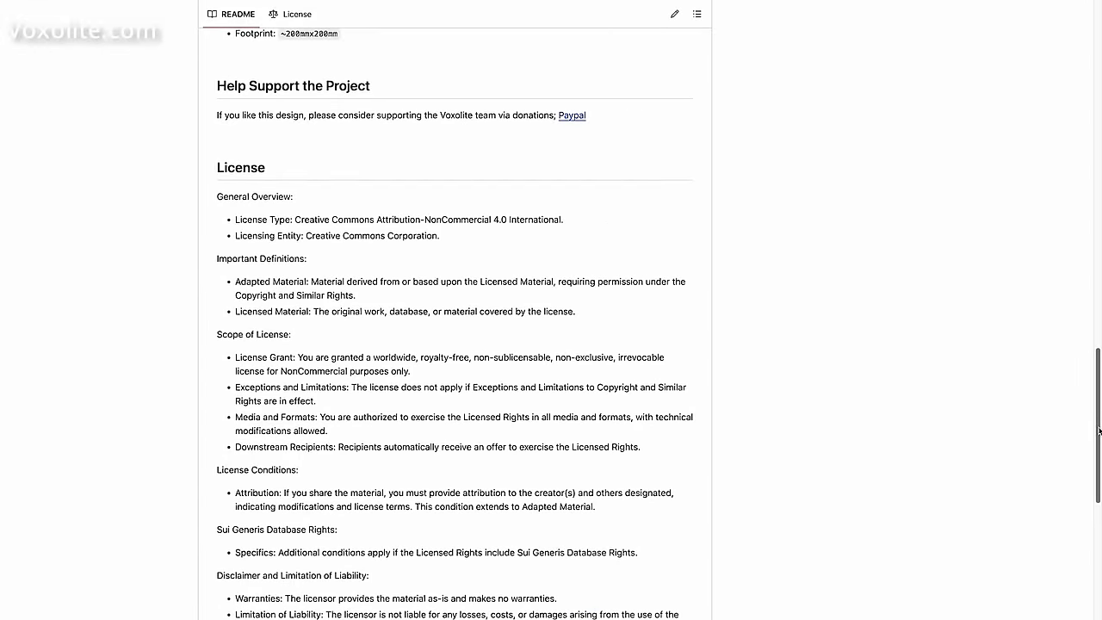
pyautogui.scroll(-3)
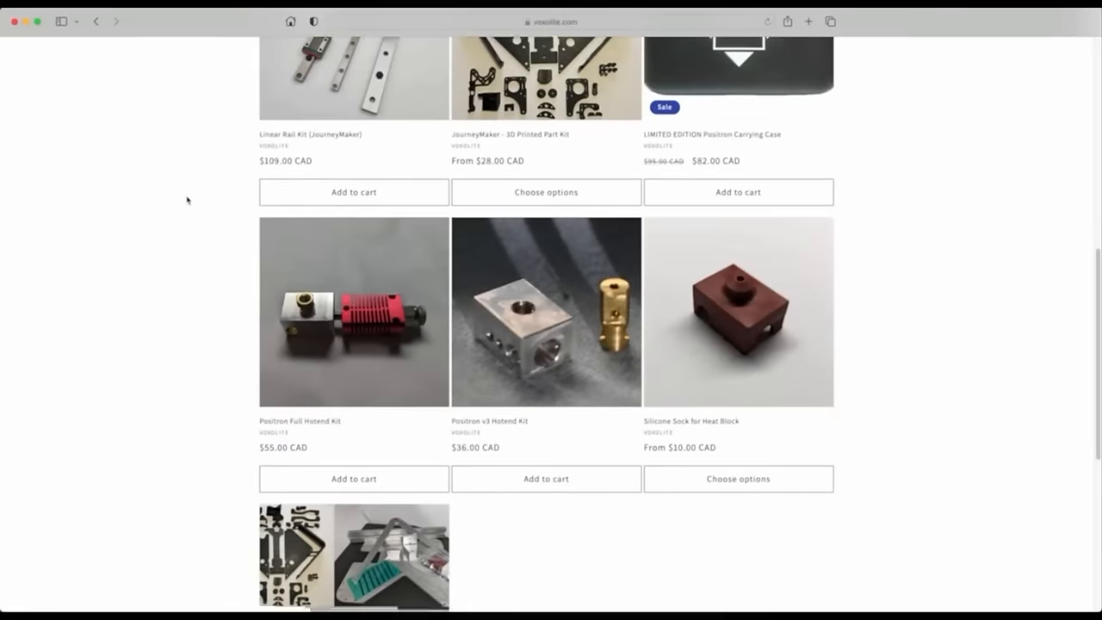
# View the JourneyMaker Custom Part Kit Bundle product page in the Voxolite store
pyautogui.click(353, 554)
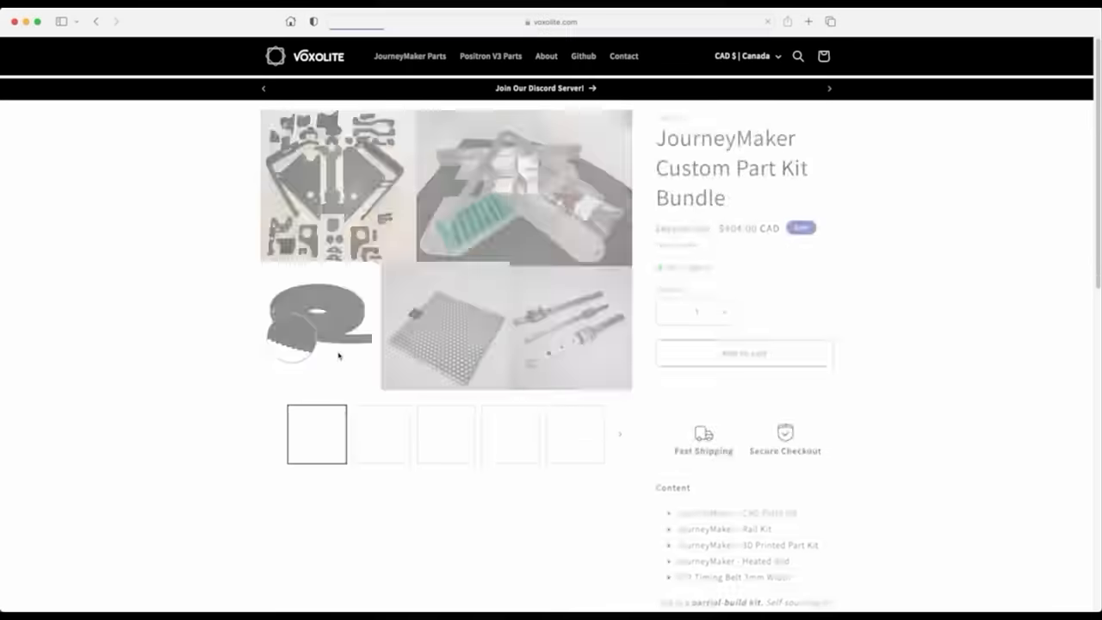
pyautogui.scroll(-3)
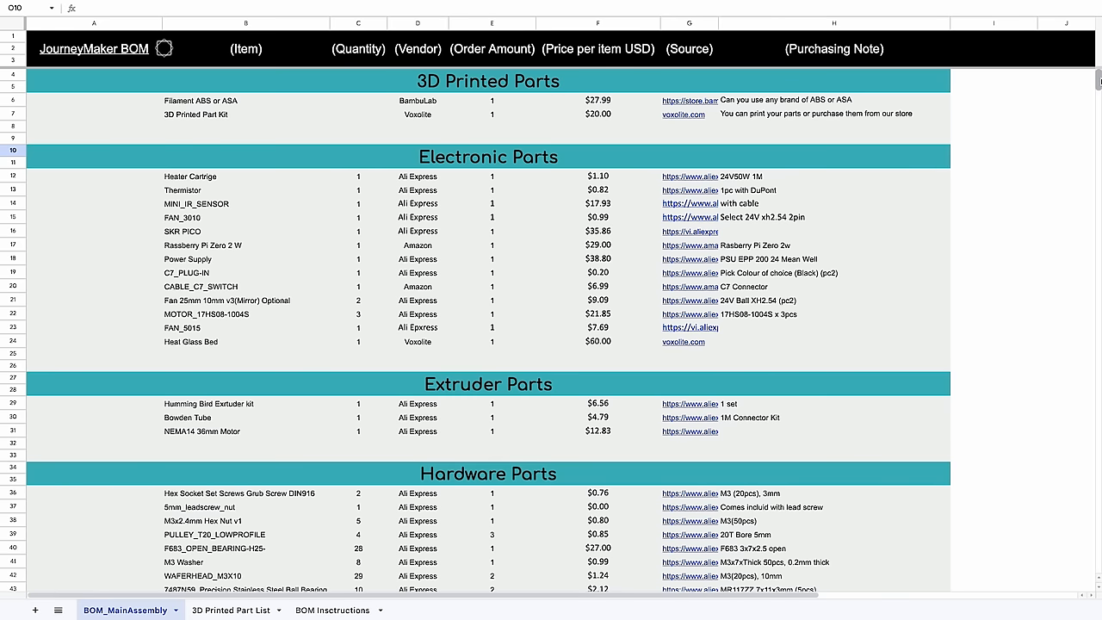
# Scroll the BOM_MainAssembly sheet past Electronic Parts to the Hardware Parts section
pyautogui.scroll(-3)
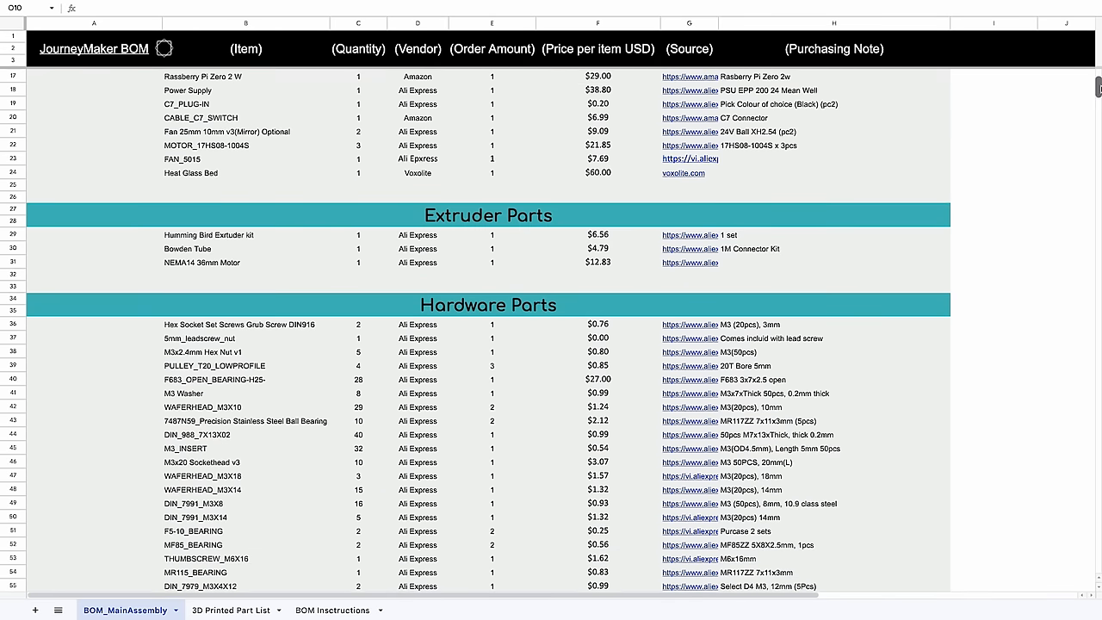
pyautogui.click(682, 172)
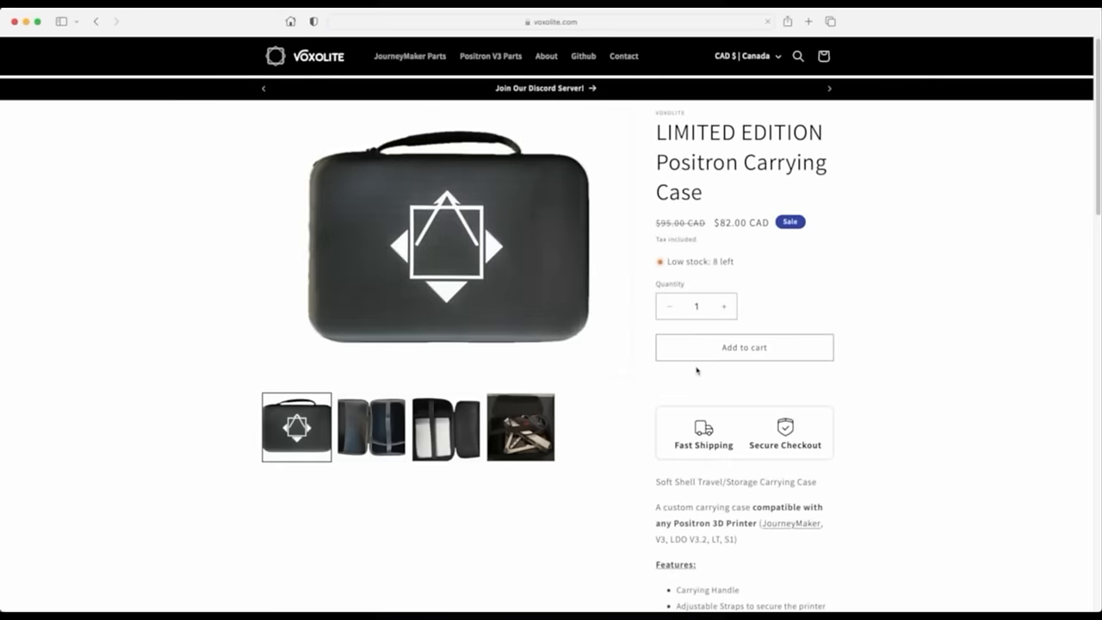
# Show the Positron Carrying Case's opened-case photo and the next interior image
pyautogui.click(370, 427)
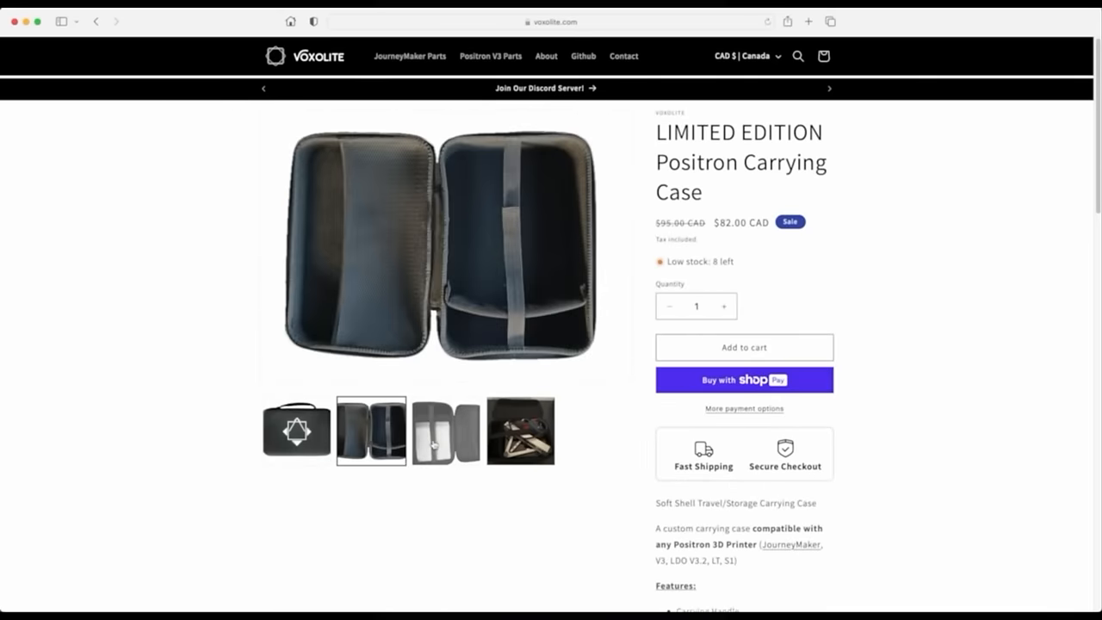
pyautogui.click(520, 440)
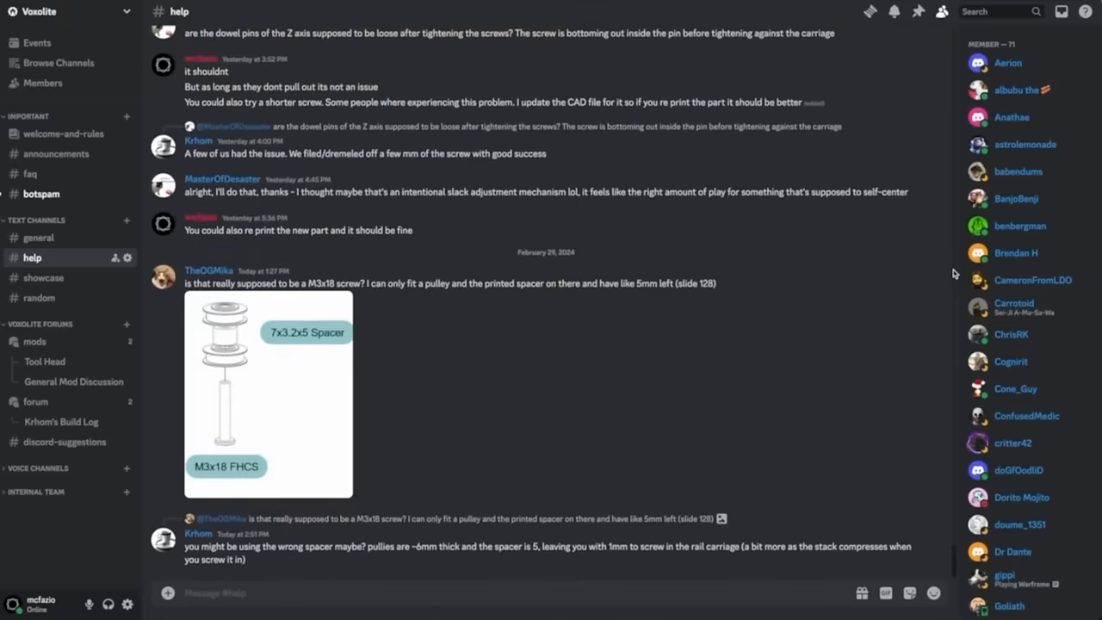
# Switch to the #showcase channel and scroll back through earlier member posts, including carrying-case photos
pyautogui.click(42, 277)
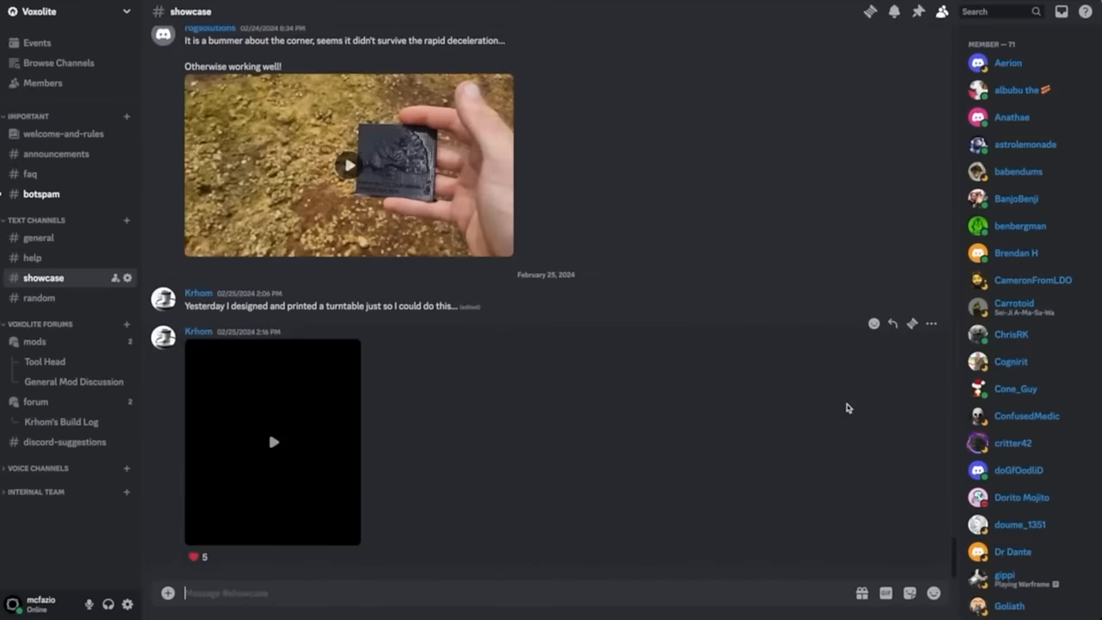
pyautogui.moveTo(835, 437)
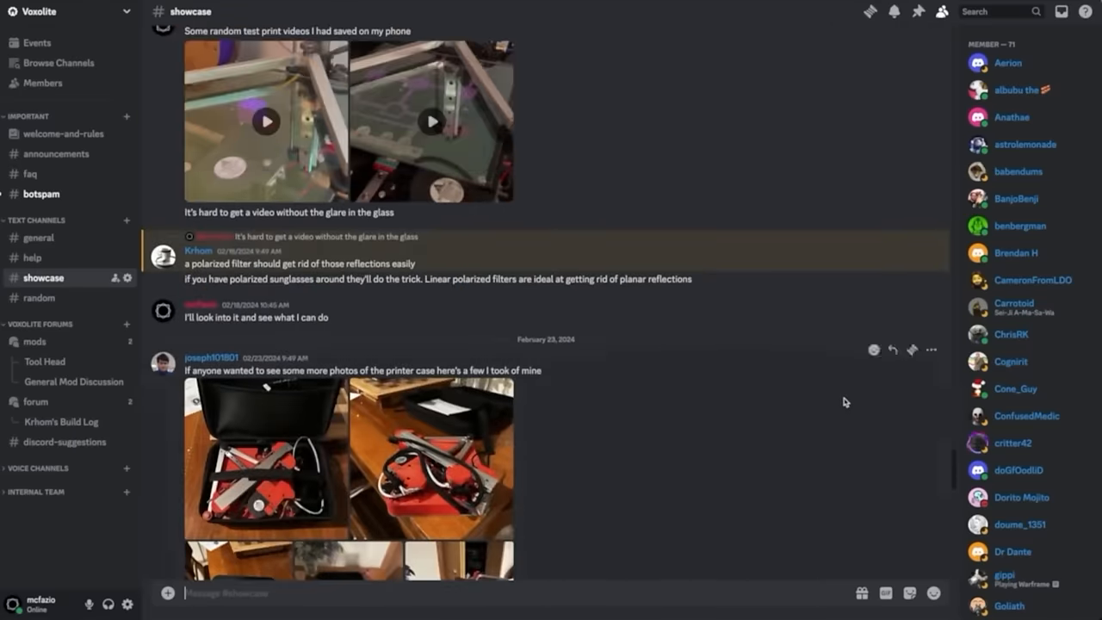
pyautogui.scroll(3)
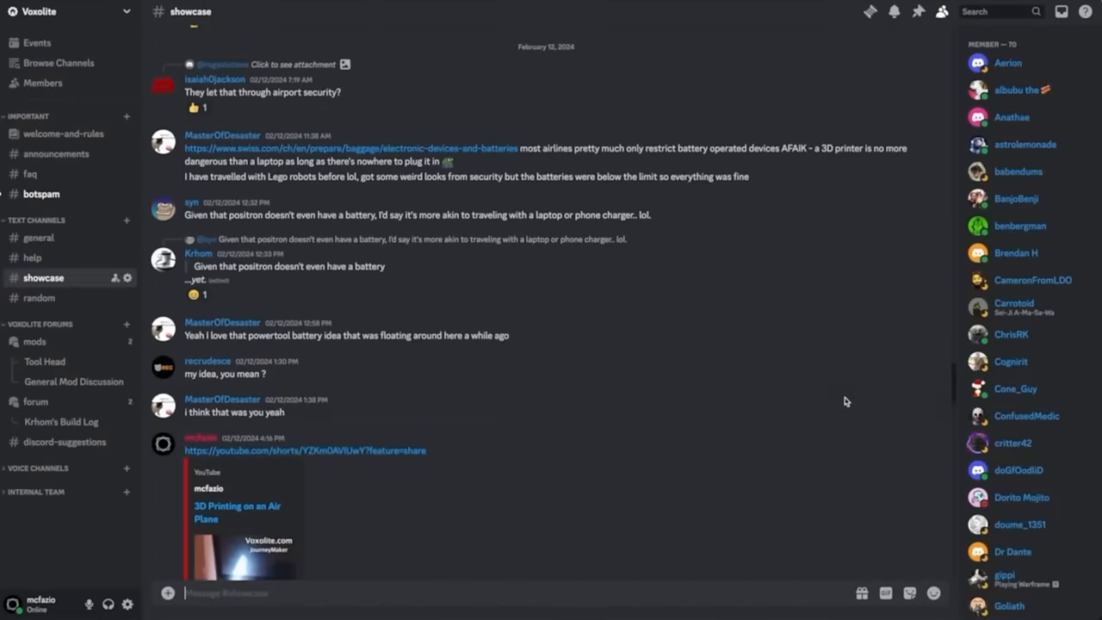
pyautogui.scroll(3)
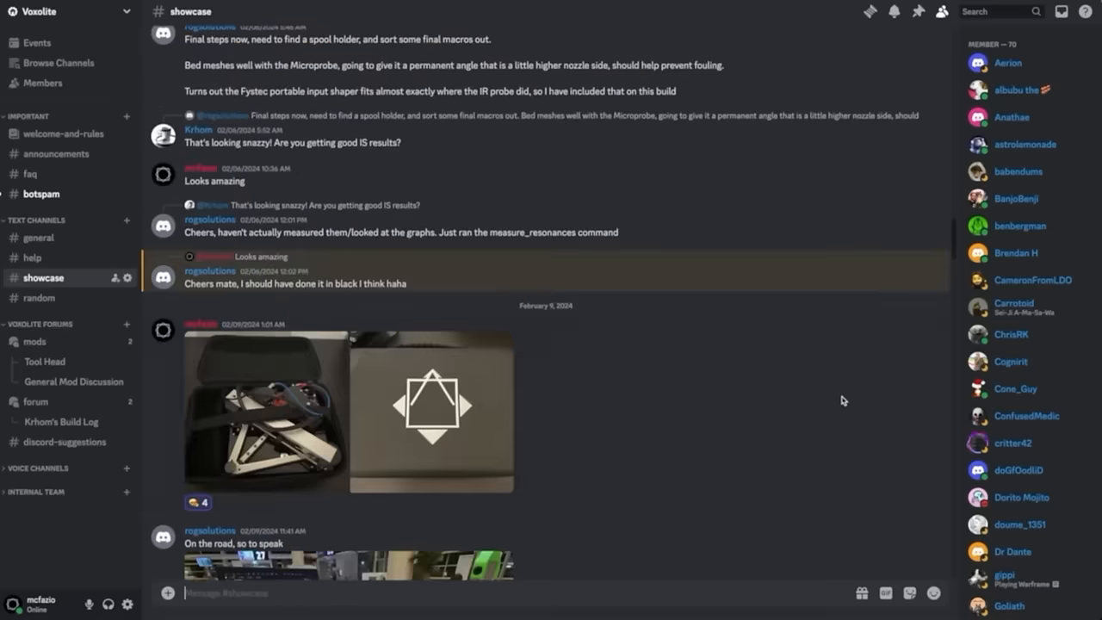